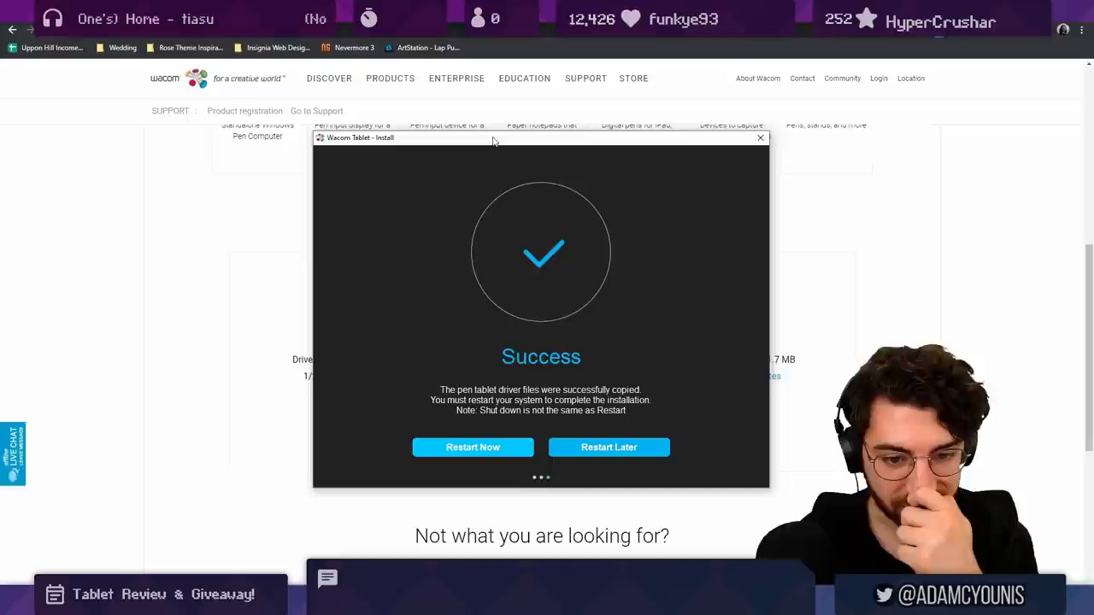
Step: Finish the driver installation choosing Restart Later
{"action": "left_click", "coordinate": [759, 137]}
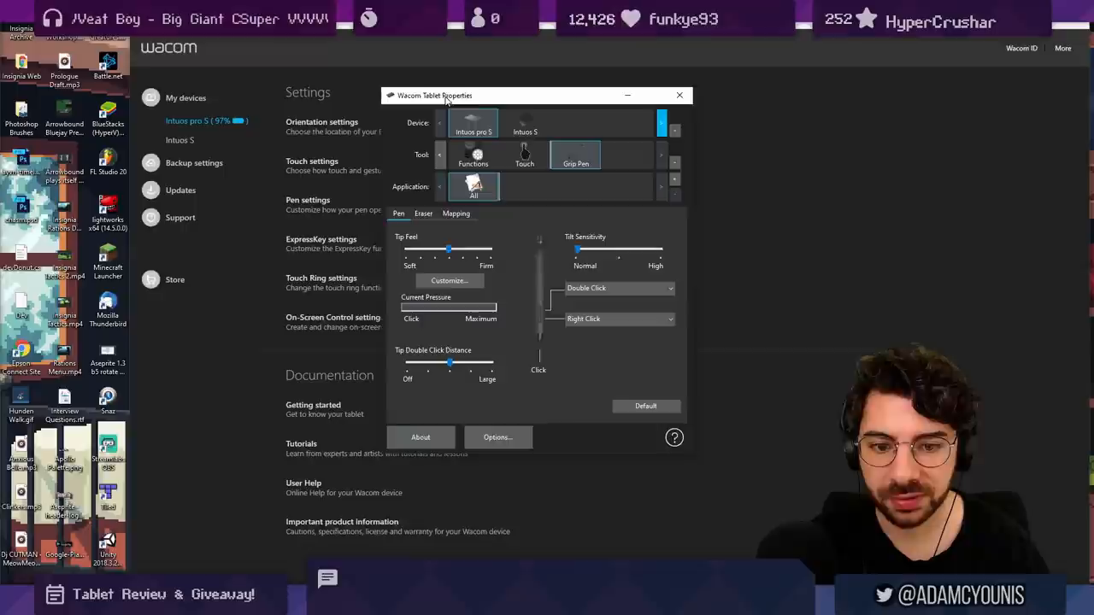
Step: Show the Grip Pen's Mapping settings, with the screen area set to Monitor 1
{"action": "left_click", "coordinate": [455, 212]}
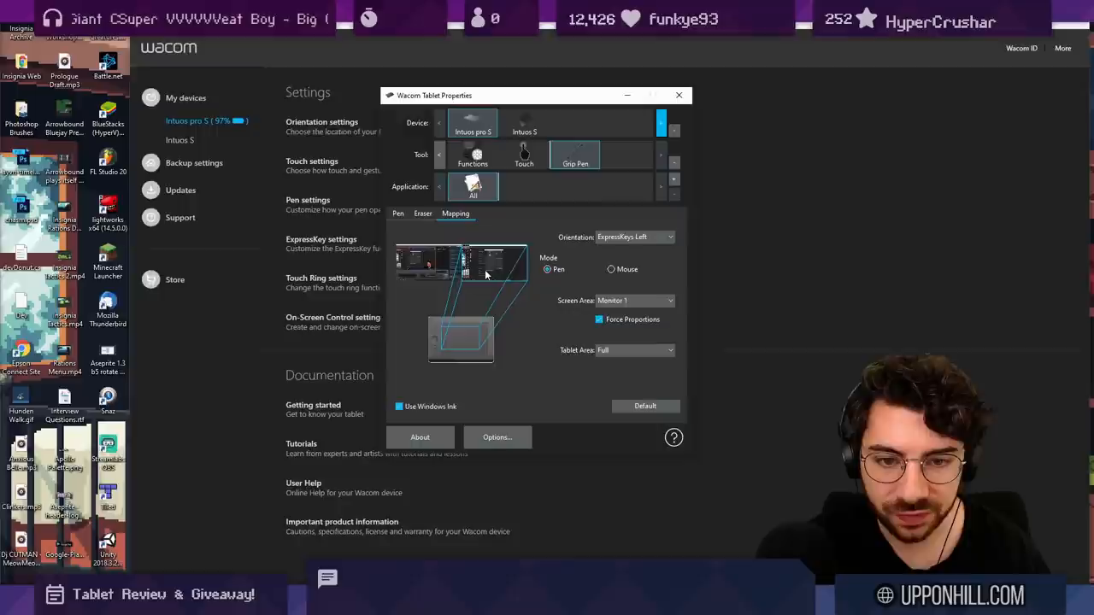